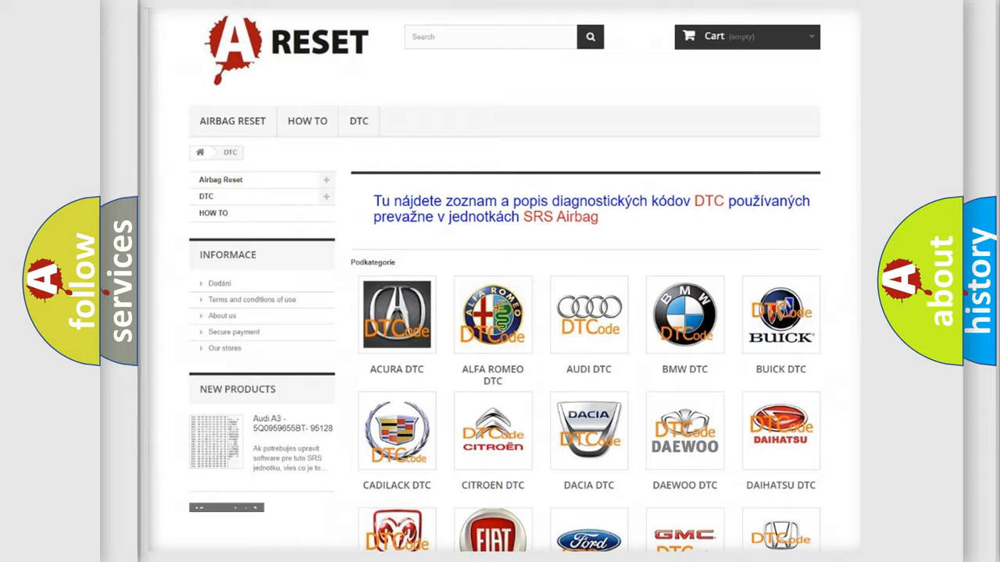
{"action": "scroll", "scroll_direction": "down", "scroll_amount": 3}
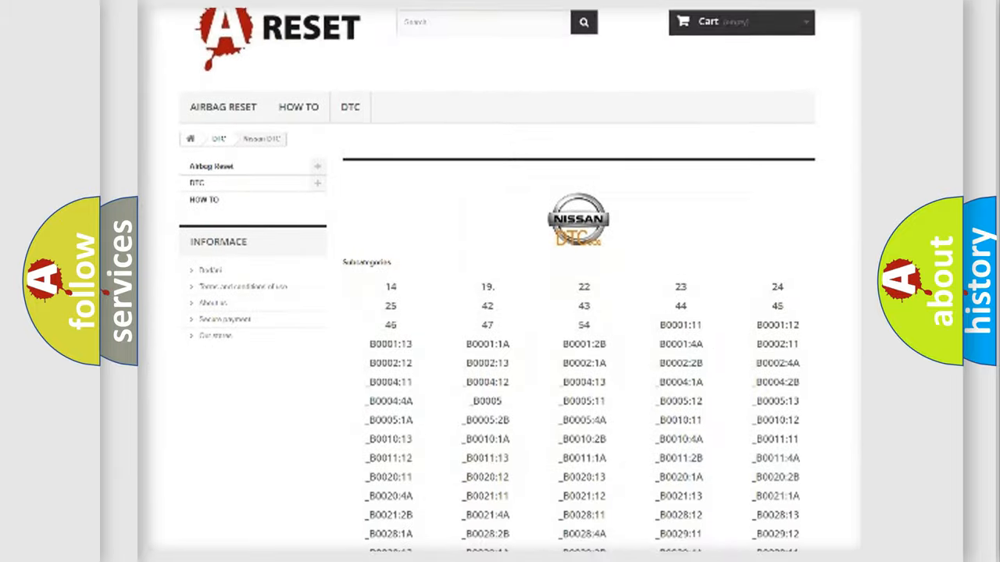
{"action": "scroll", "scroll_direction": "down", "scroll_amount": 3}
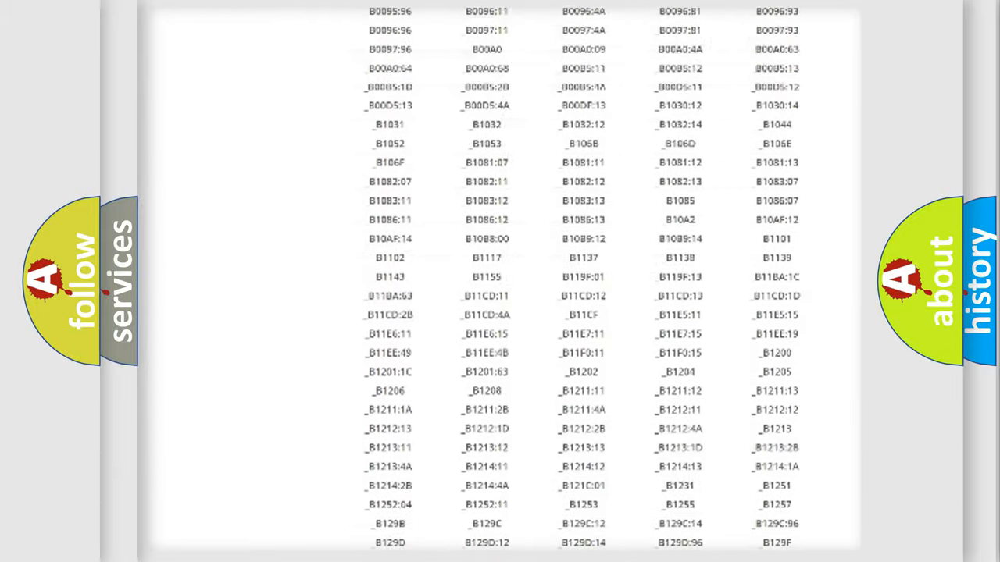
{"action": "scroll", "scroll_direction": "up", "scroll_amount": 3}
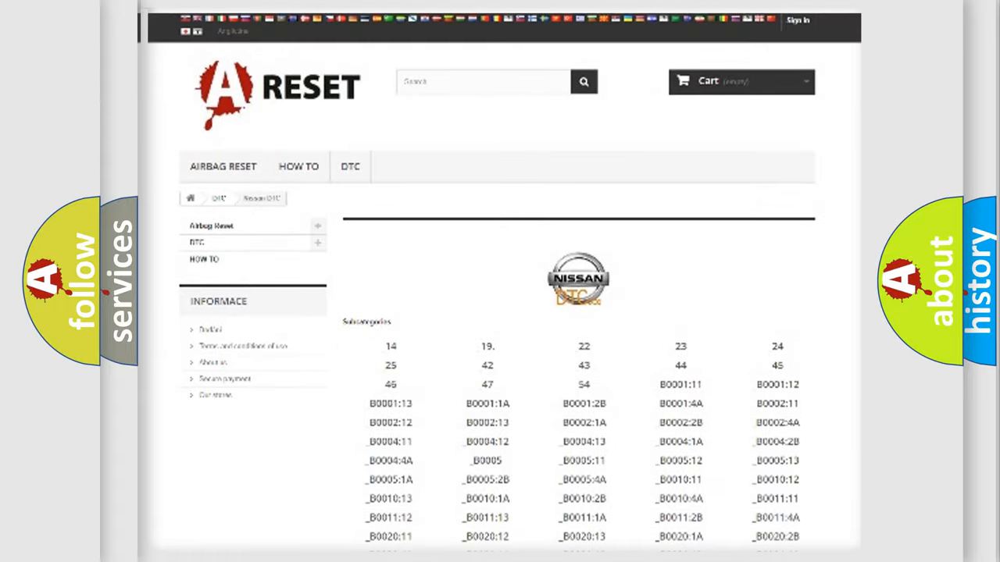